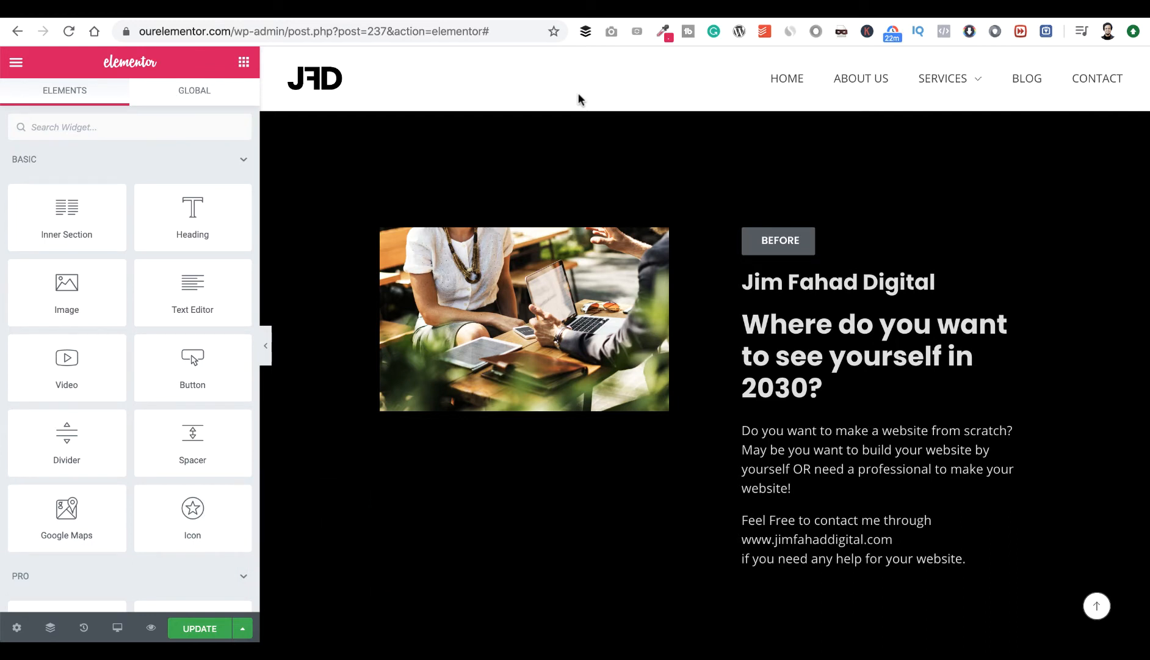
Edit the Before paragraph with extra test text, then scroll to the After section
click(523, 319)
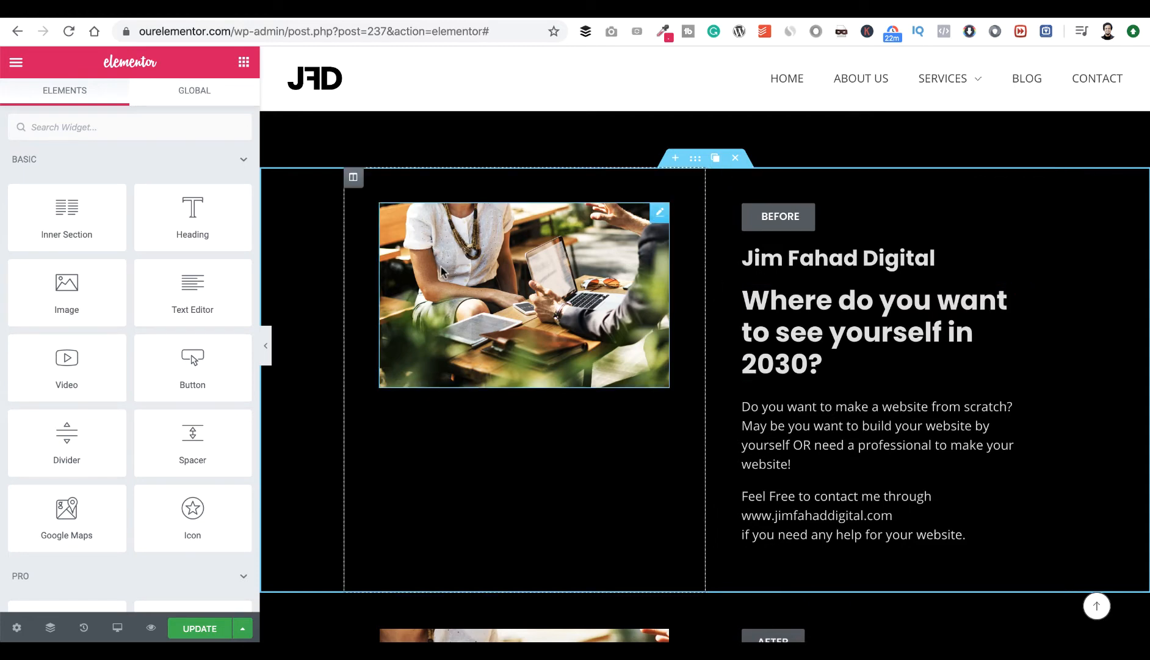
mouse_move(452, 280)
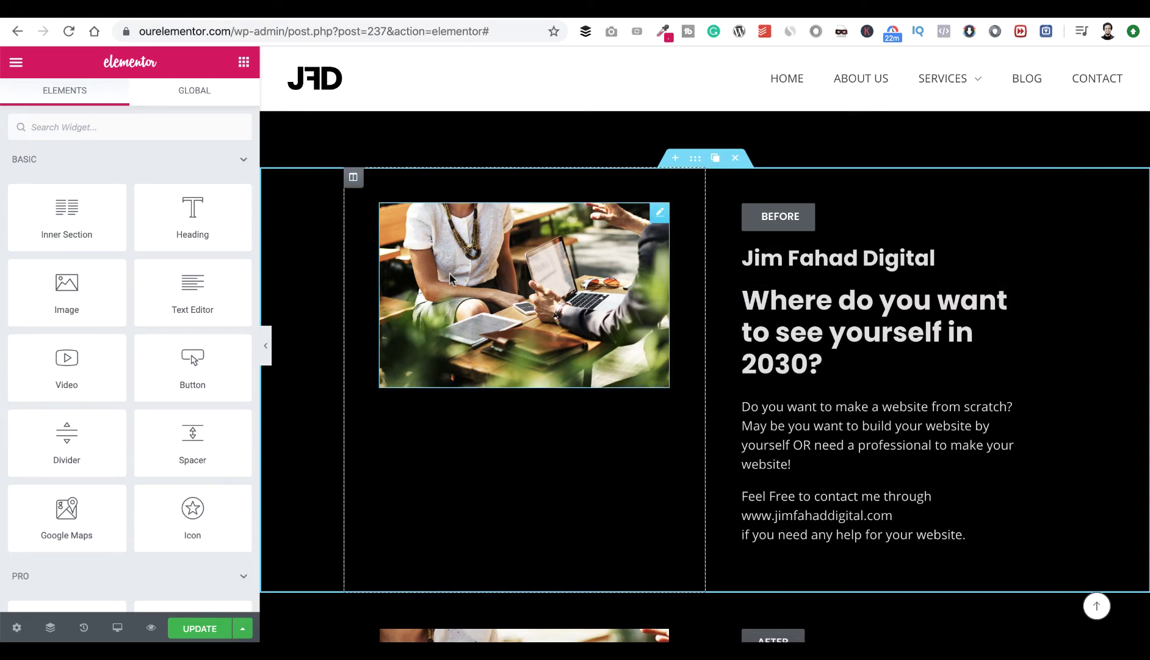
click(779, 216)
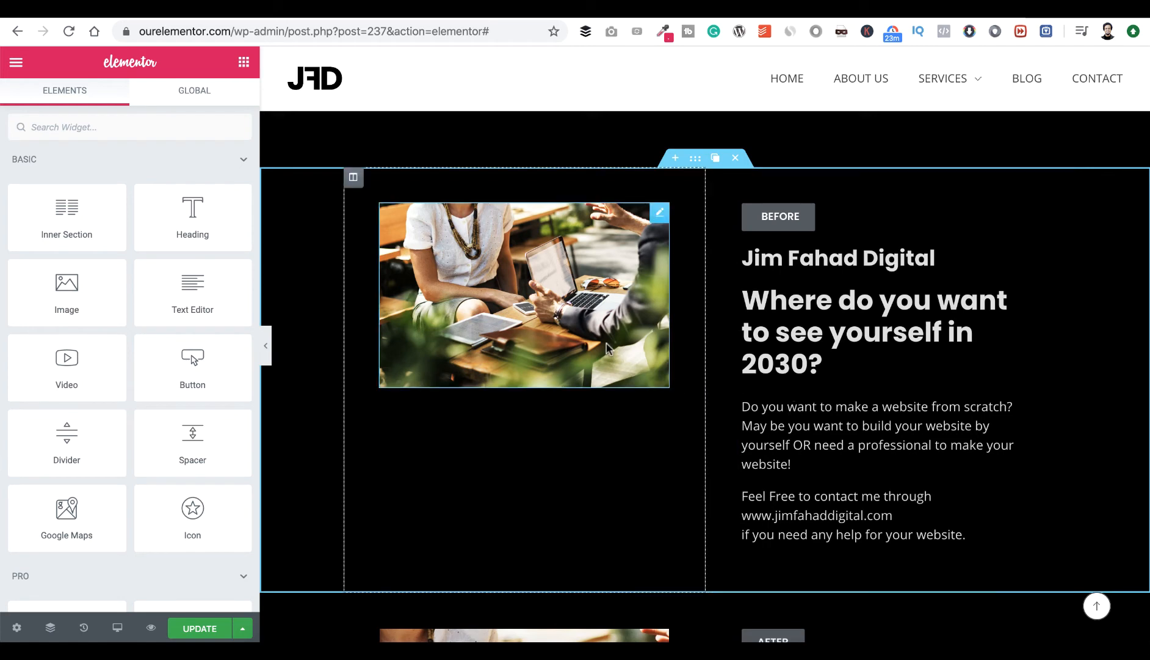
mouse_move(515, 279)
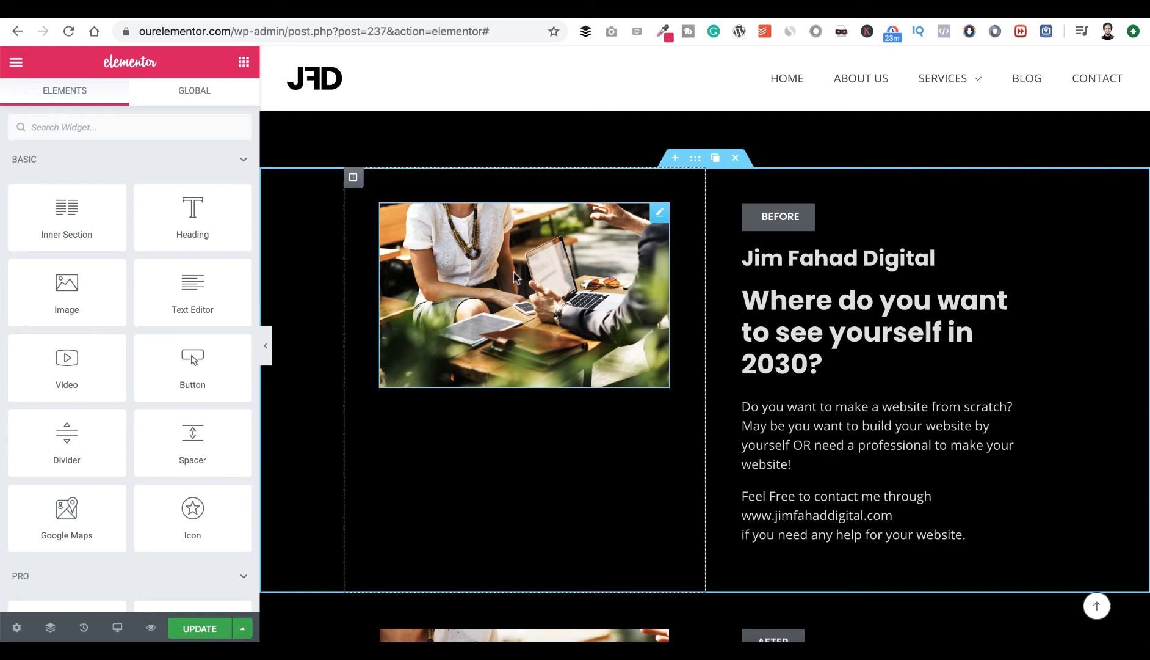
mouse_move(565, 394)
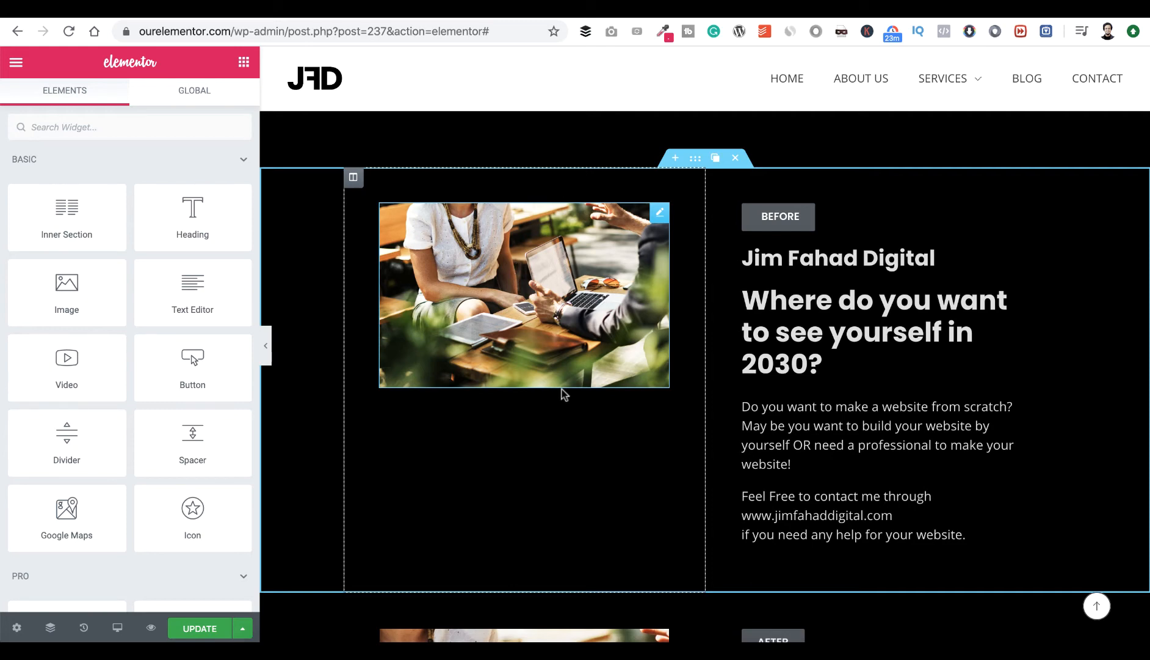
click(872, 332)
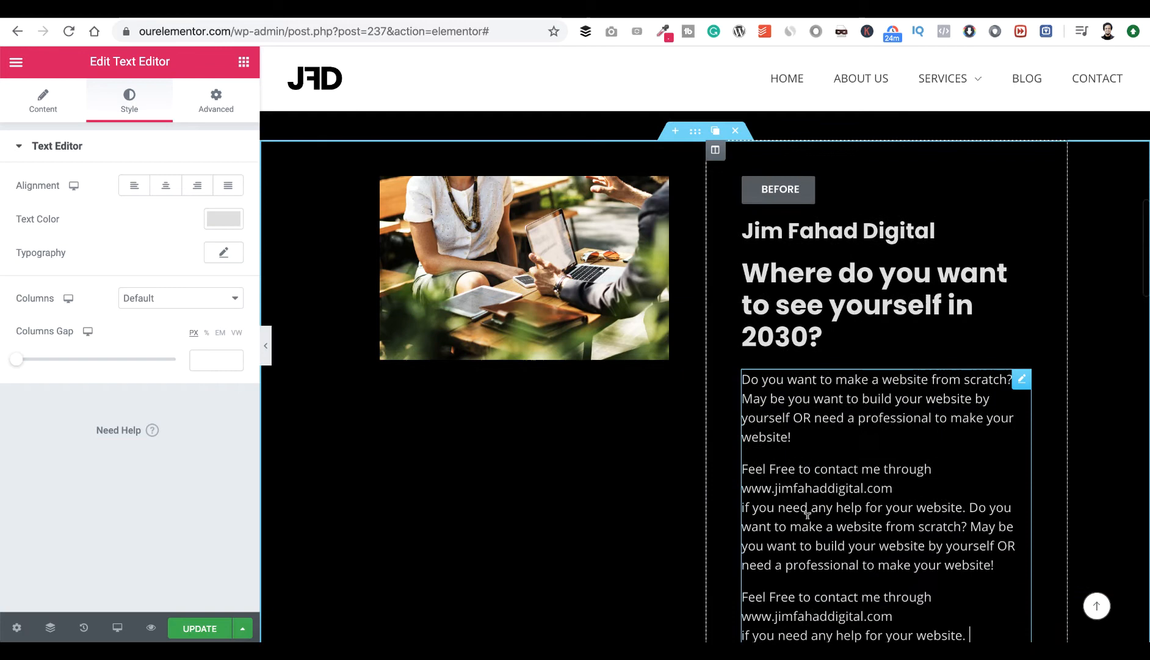
scroll(down, 3)
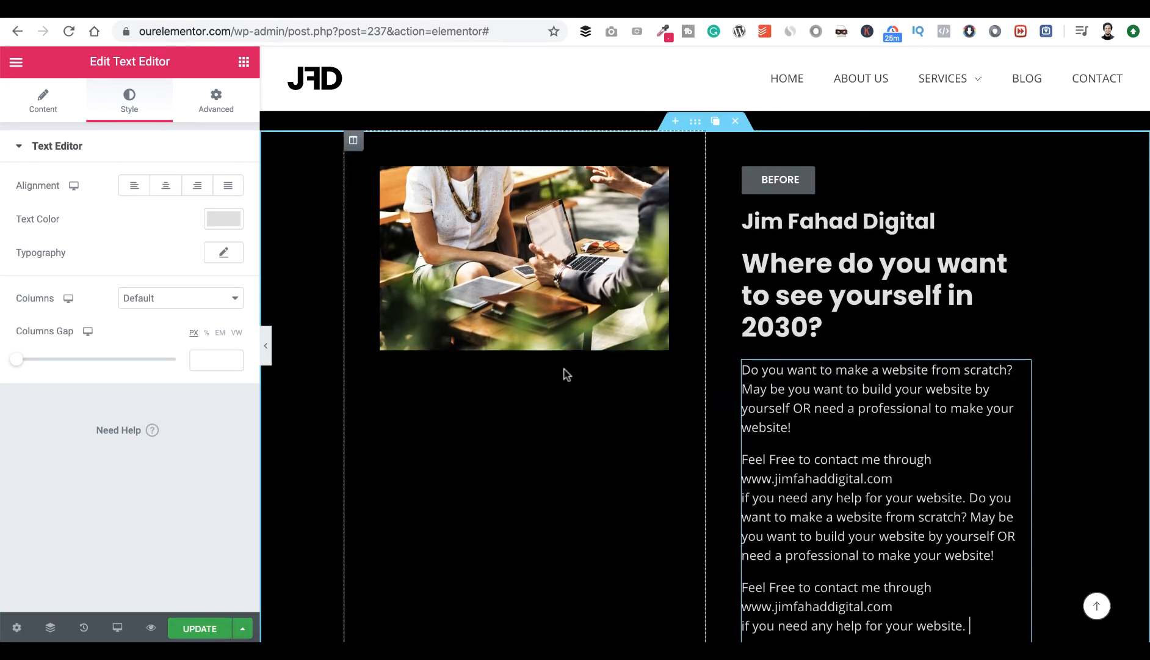
mouse_move(586, 442)
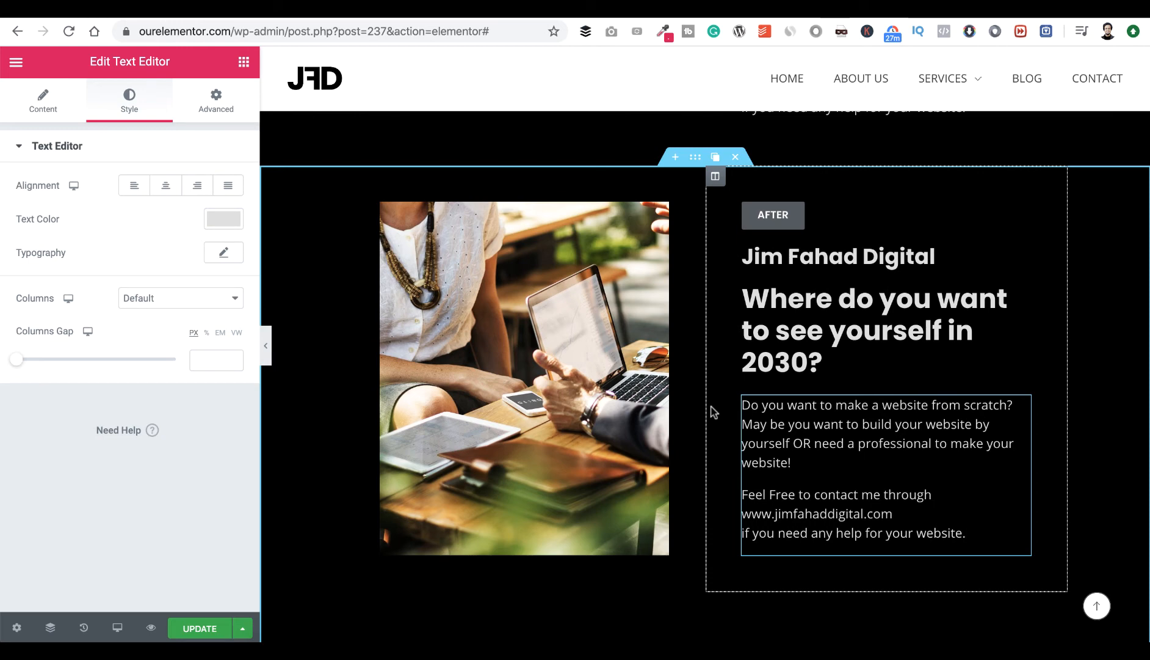
Select the After section's image widget to remove its full-height styling
click(971, 532)
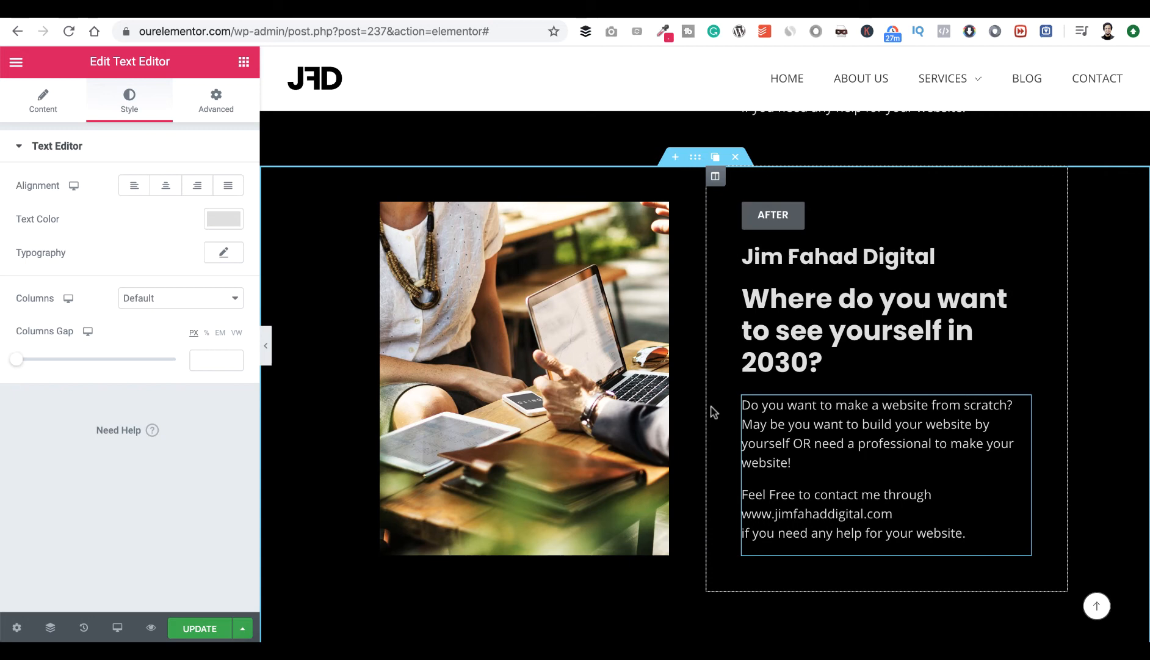
mouse_move(693, 405)
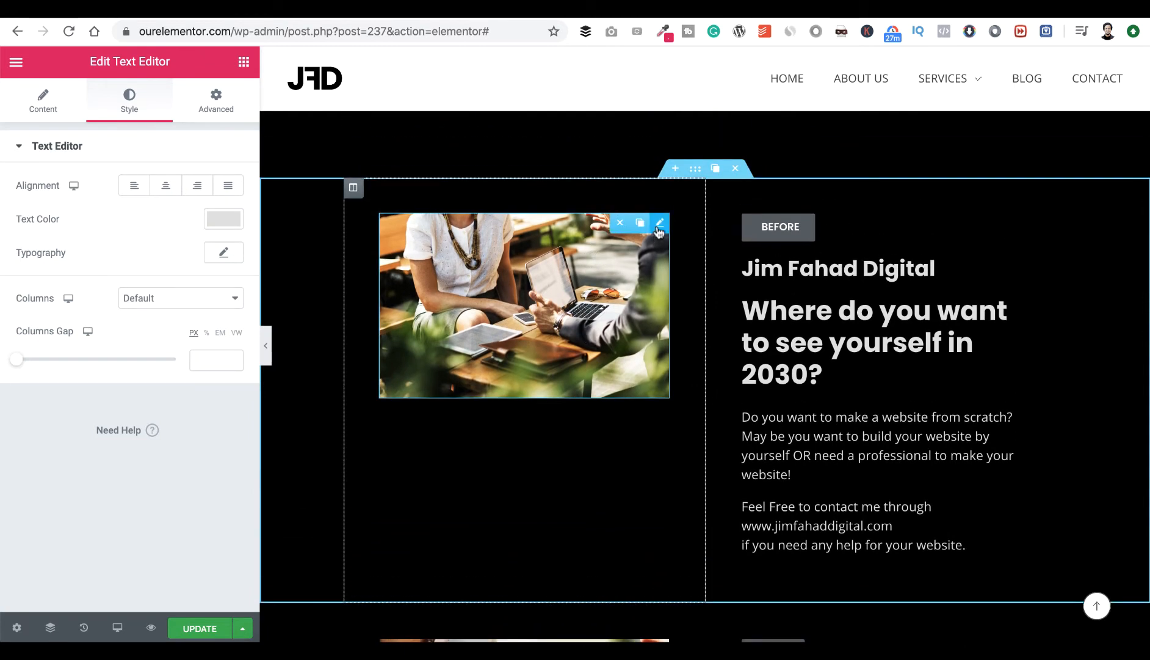
mouse_move(648, 423)
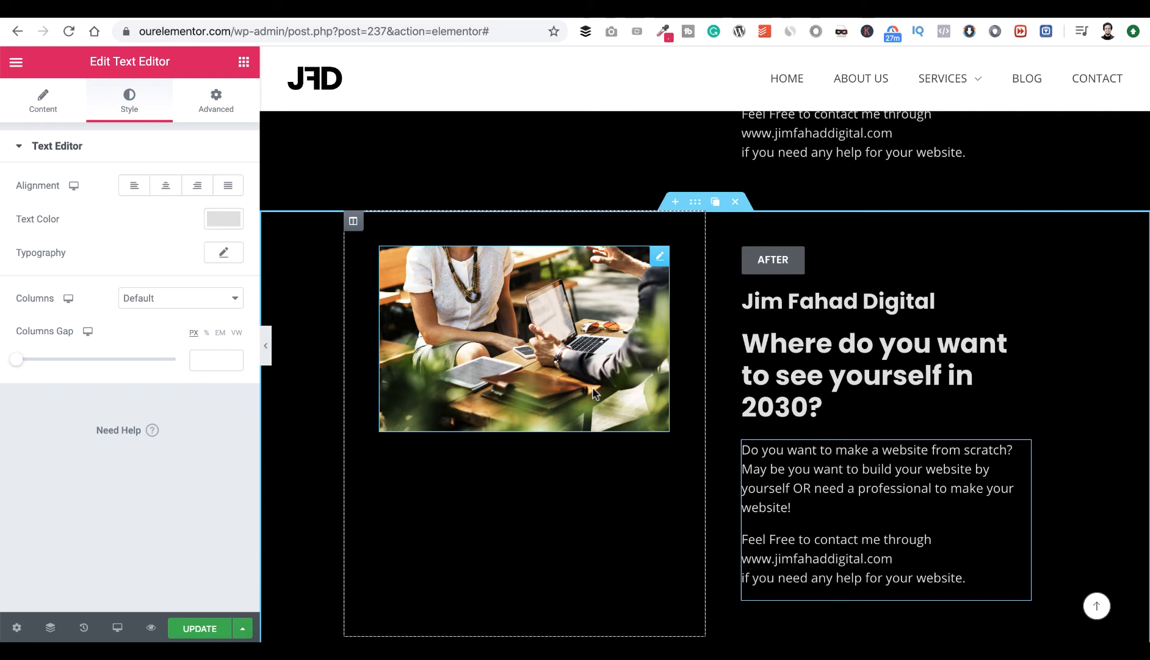
mouse_move(621, 479)
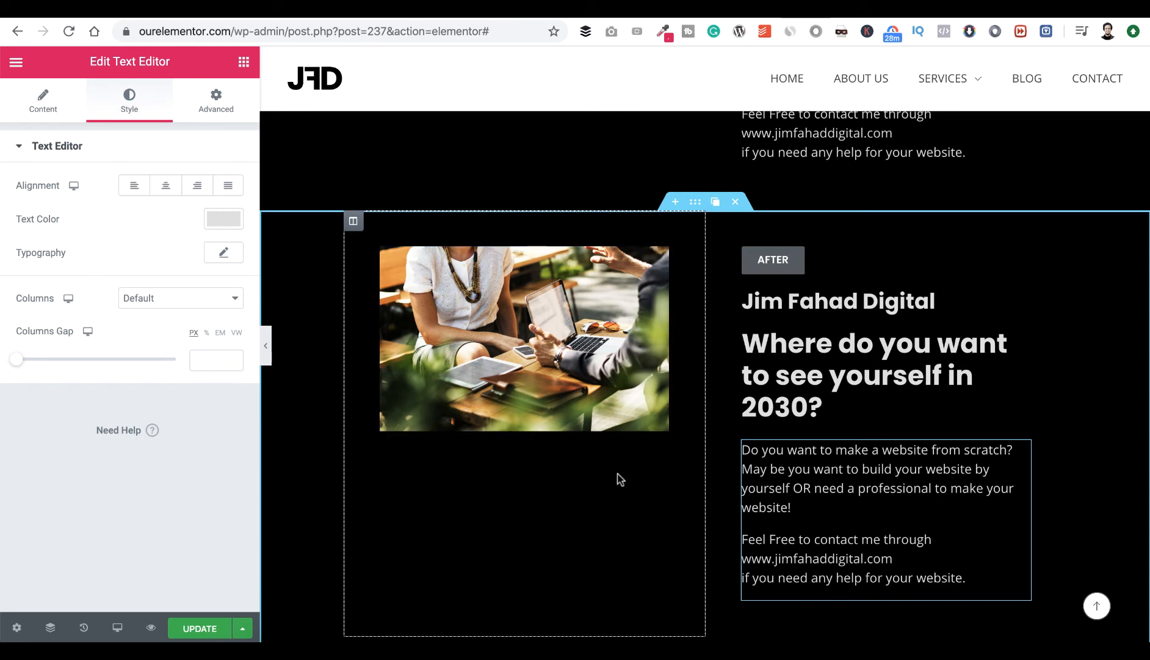
mouse_move(649, 357)
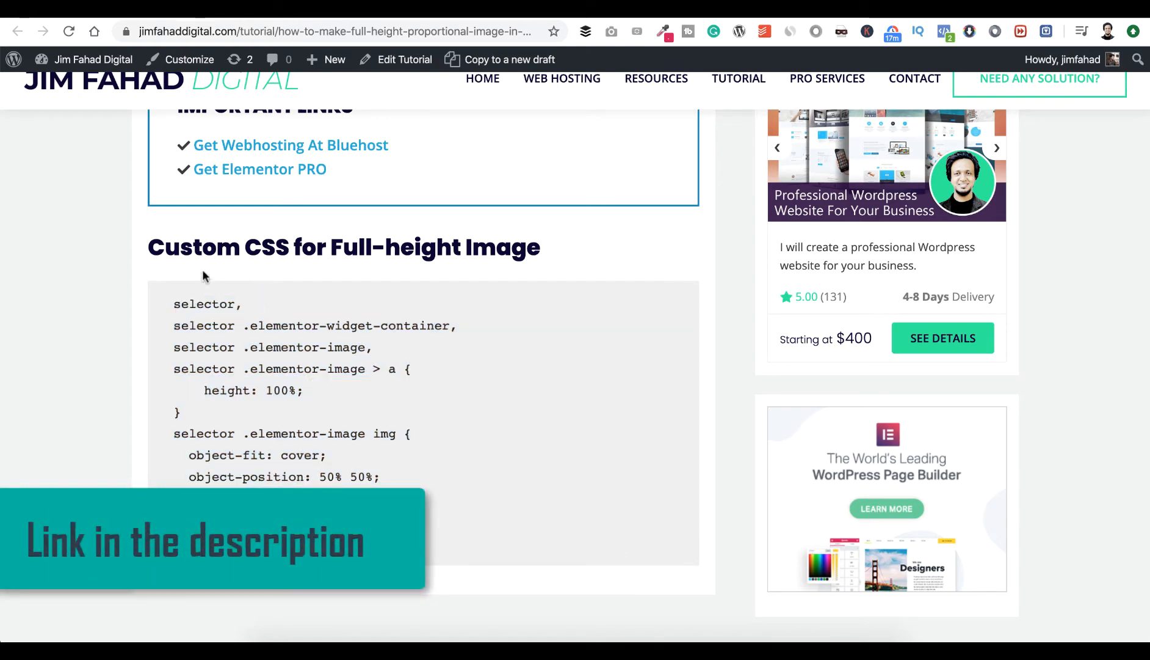
mouse_move(320, 254)
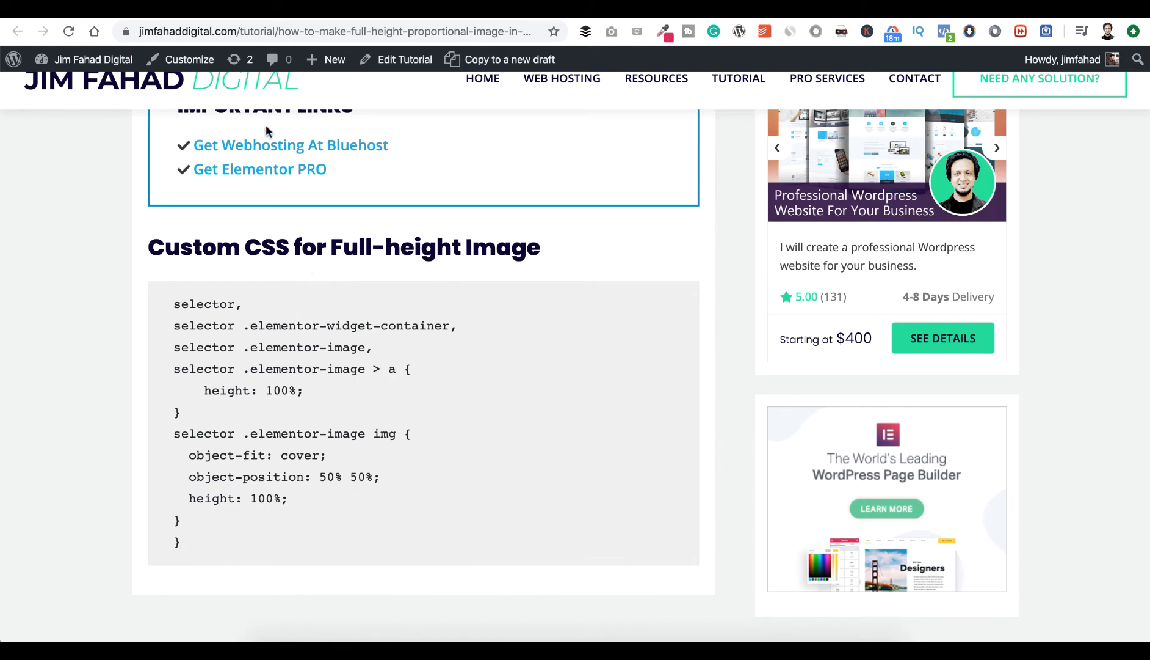
mouse_move(310, 519)
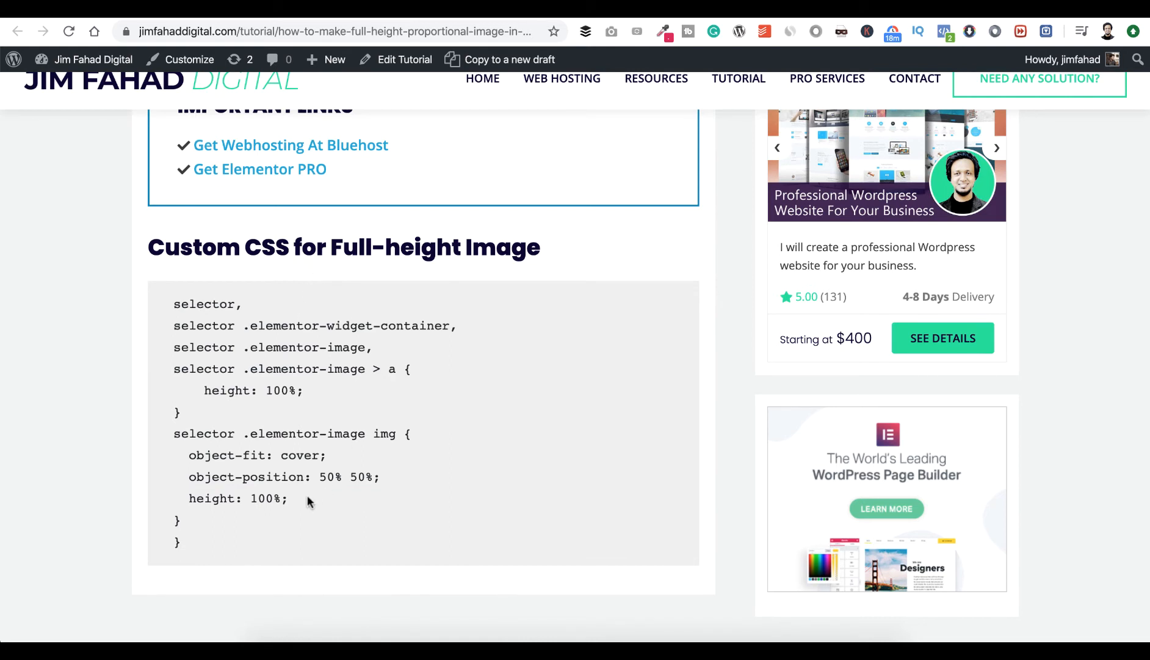
mouse_move(199, 559)
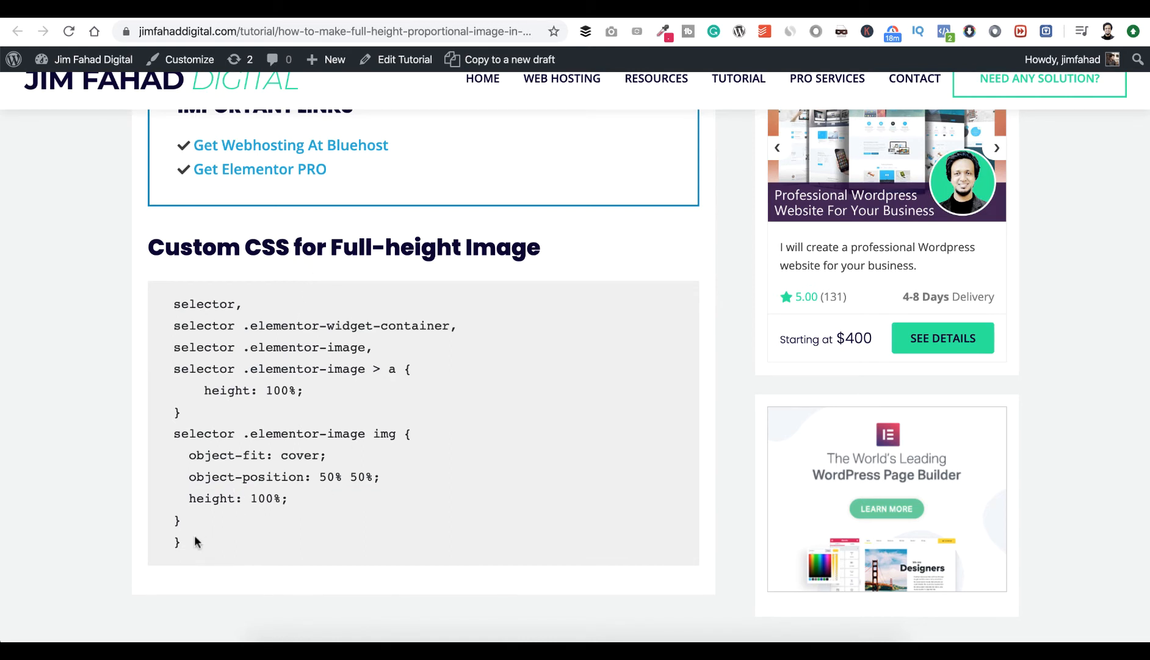
Select the 'Custom CSS for Full-height Image' code on the tutorial page
drag(172, 304, 179, 543)
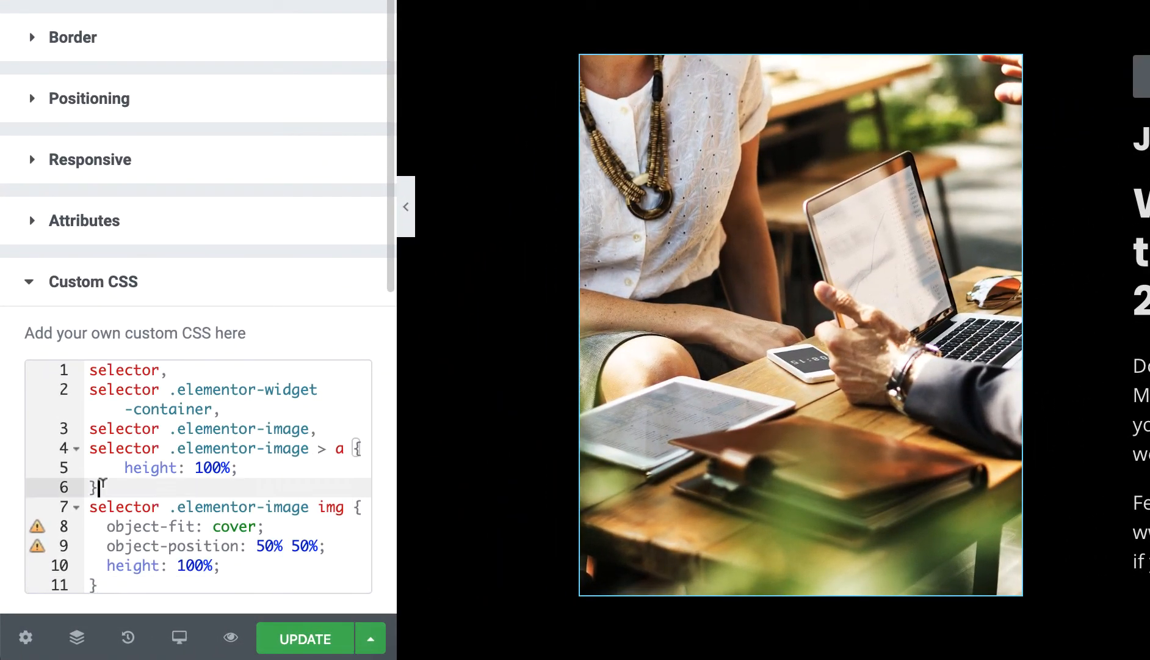
Apply the full-height CSS to the image and test a horizontal object-position of 100
drag(99, 486, 86, 368)
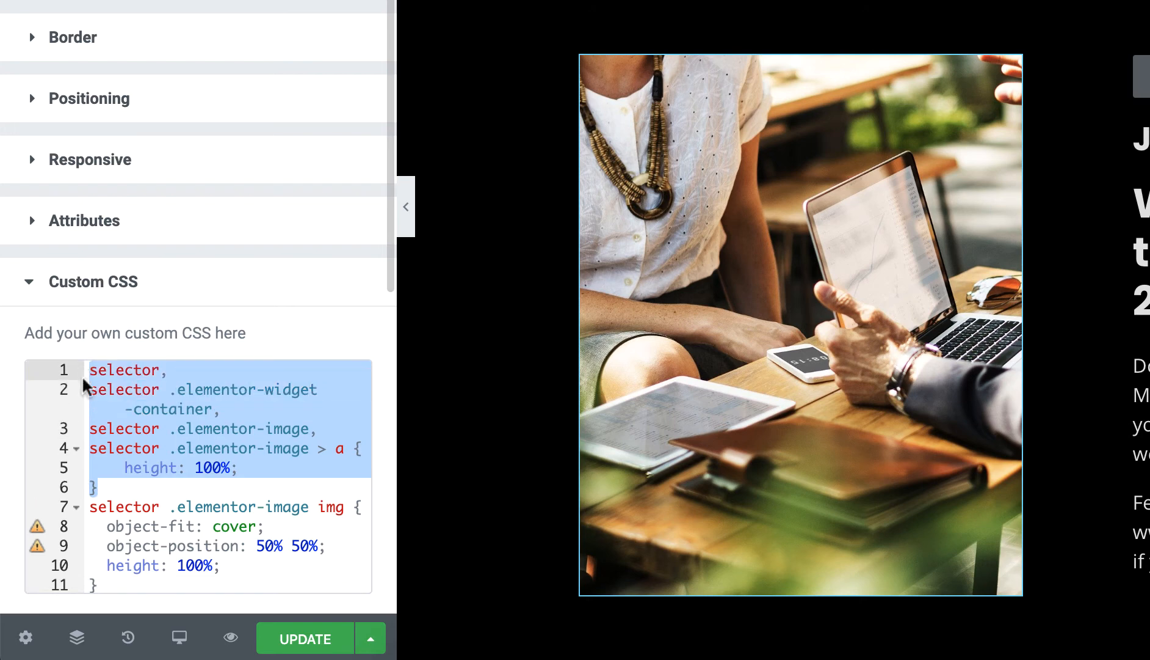
mouse_move(476, 287)
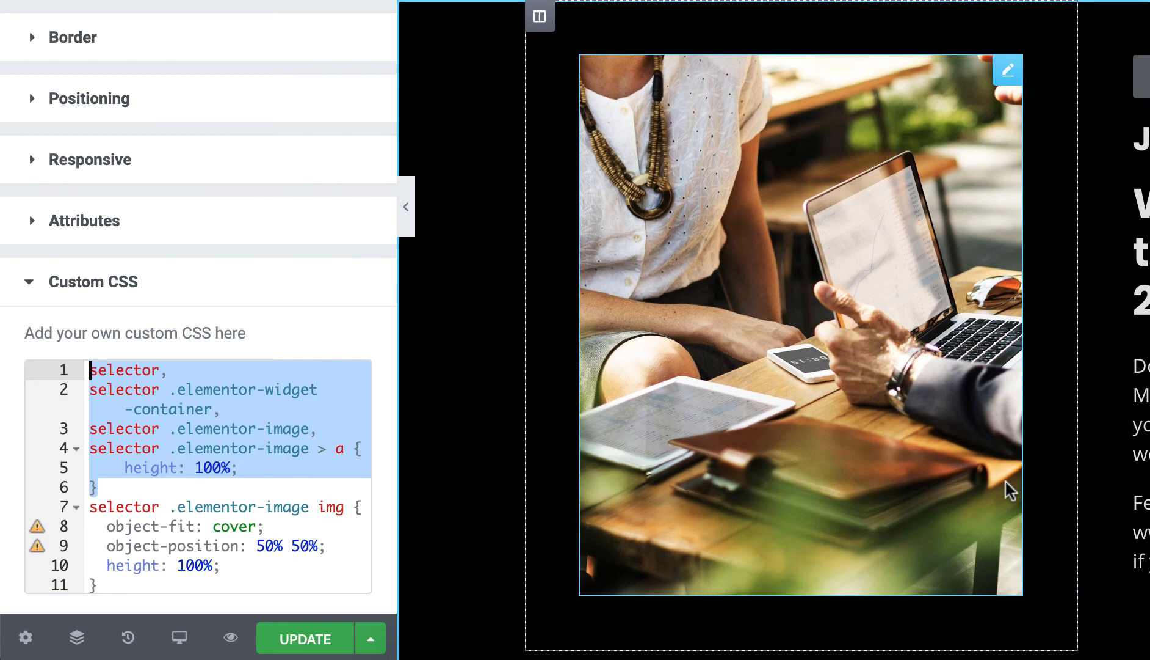
mouse_move(609, 410)
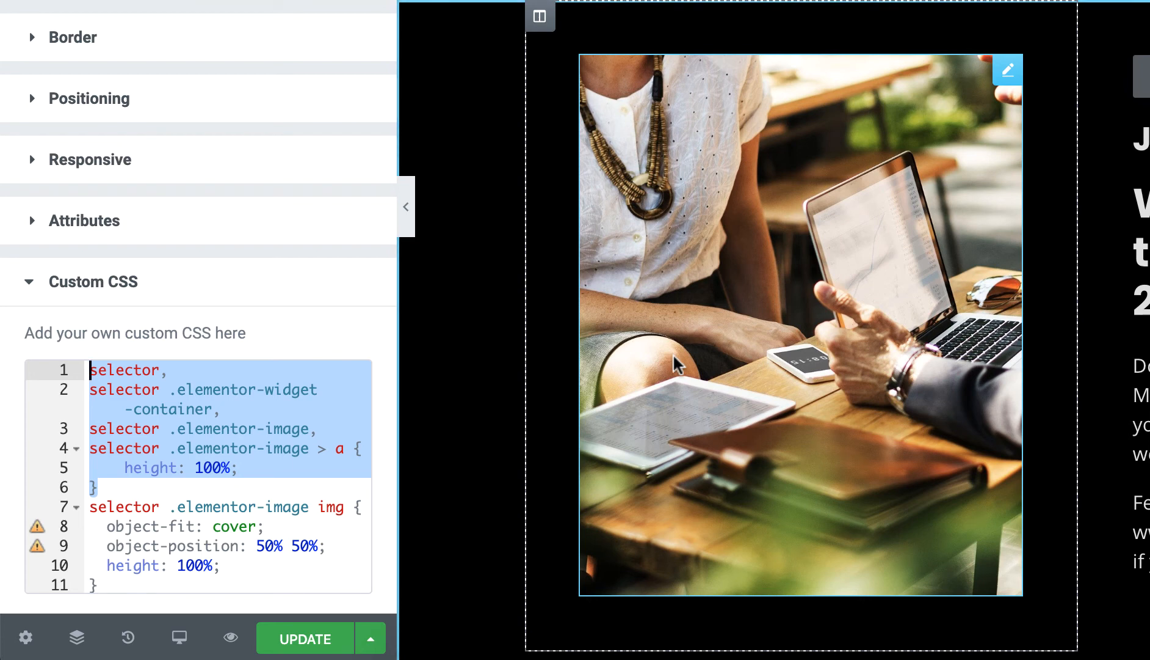
mouse_move(693, 326)
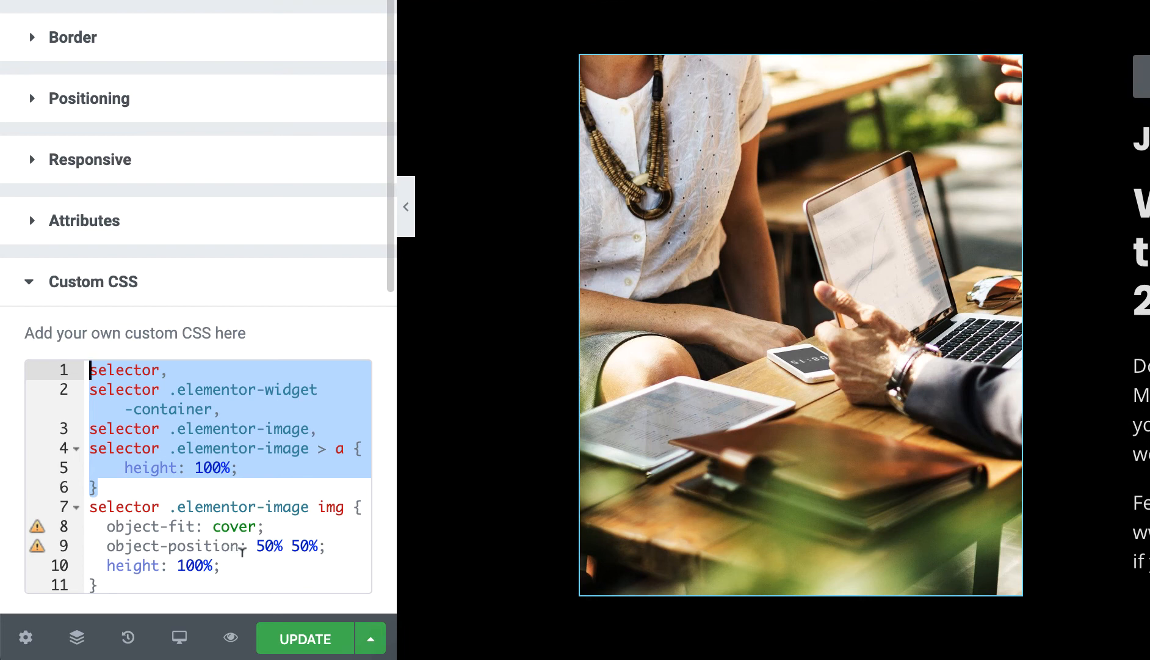
click(266, 546)
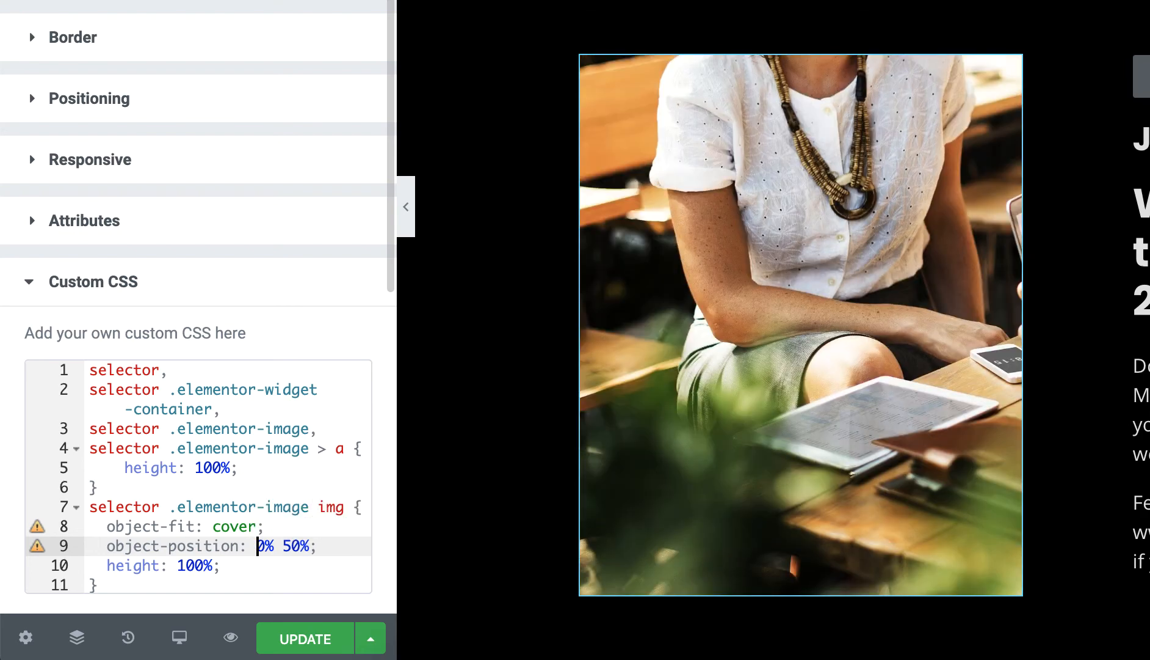
text(100)
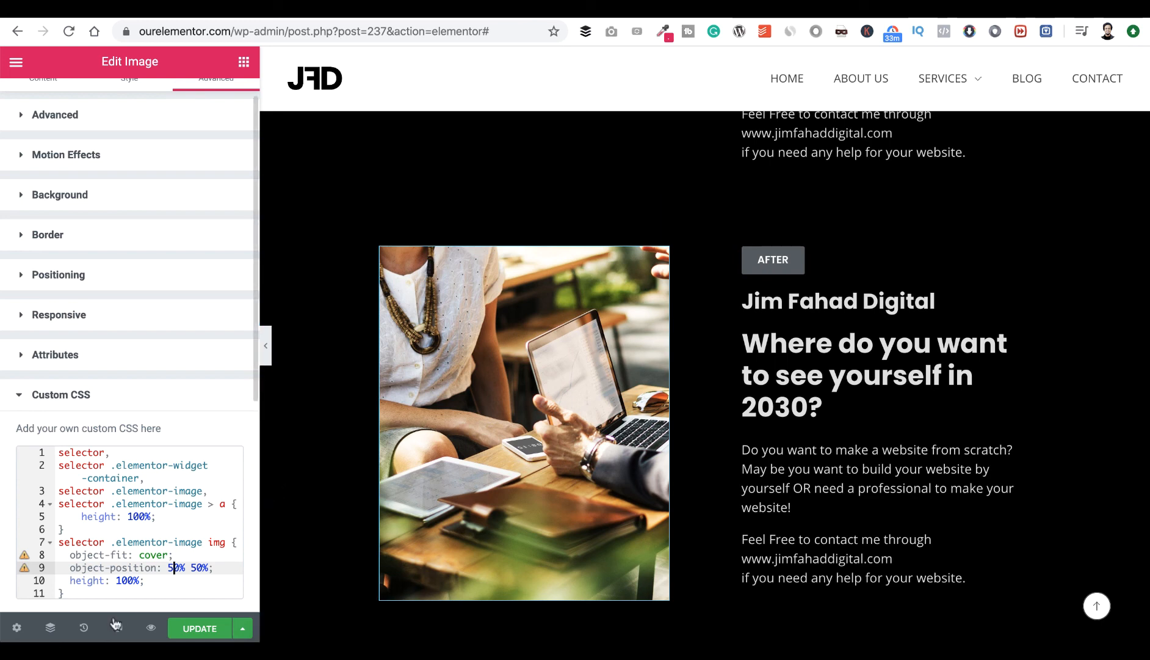
Preview the full-height After layout at tablet width, then at mobile width
click(116, 628)
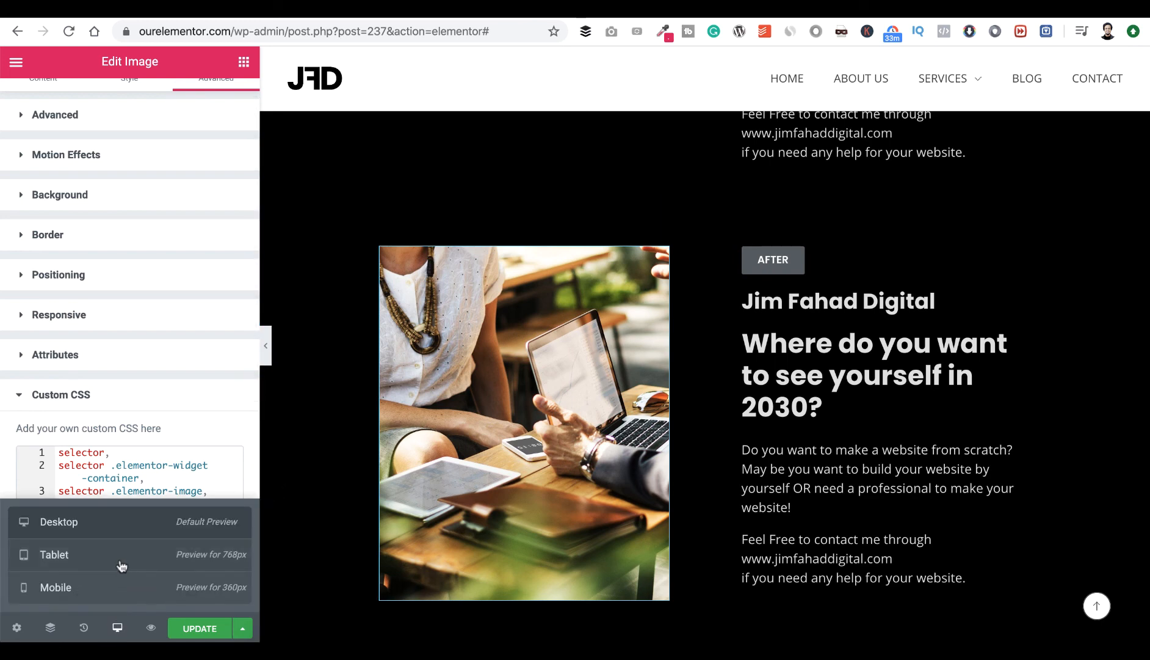
click(54, 554)
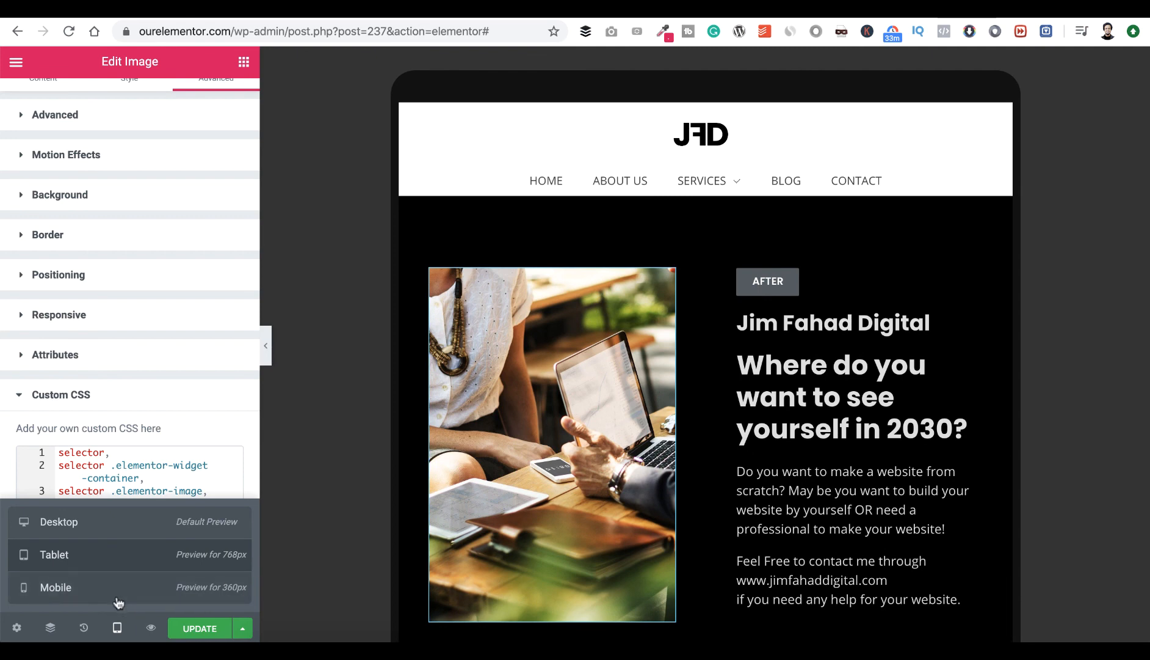
click(55, 587)
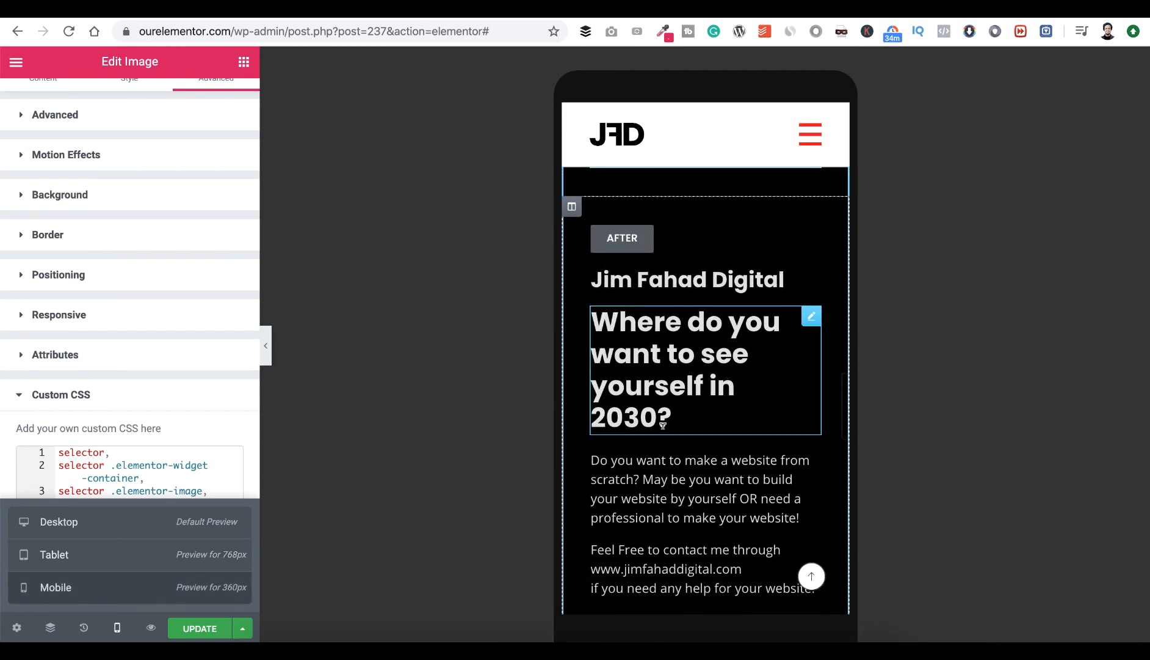